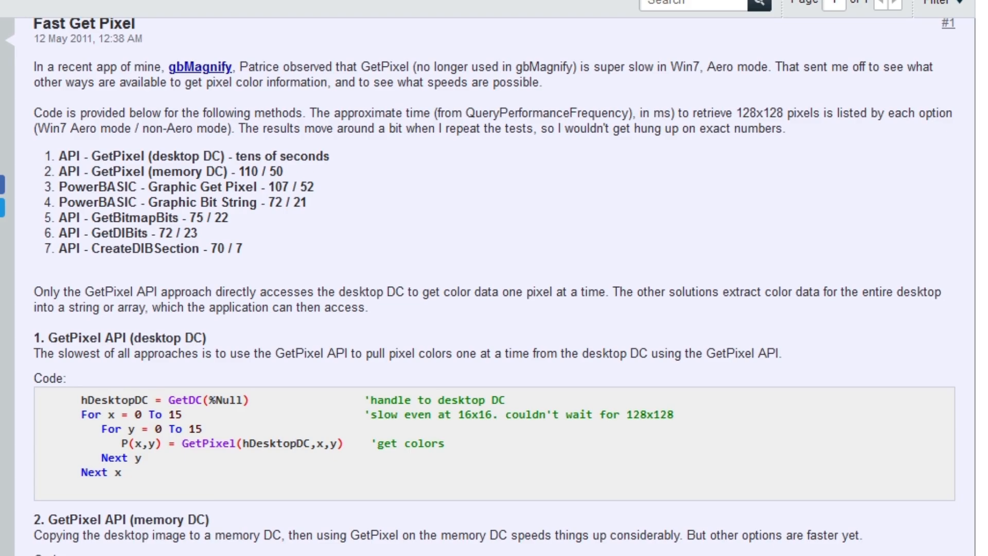
Scroll through the capture function, highlighting the HDC& hdcMemory parameter and the three cleanup calls.
{"action": "scroll", "scroll_direction": "down", "scroll_amount": 3}
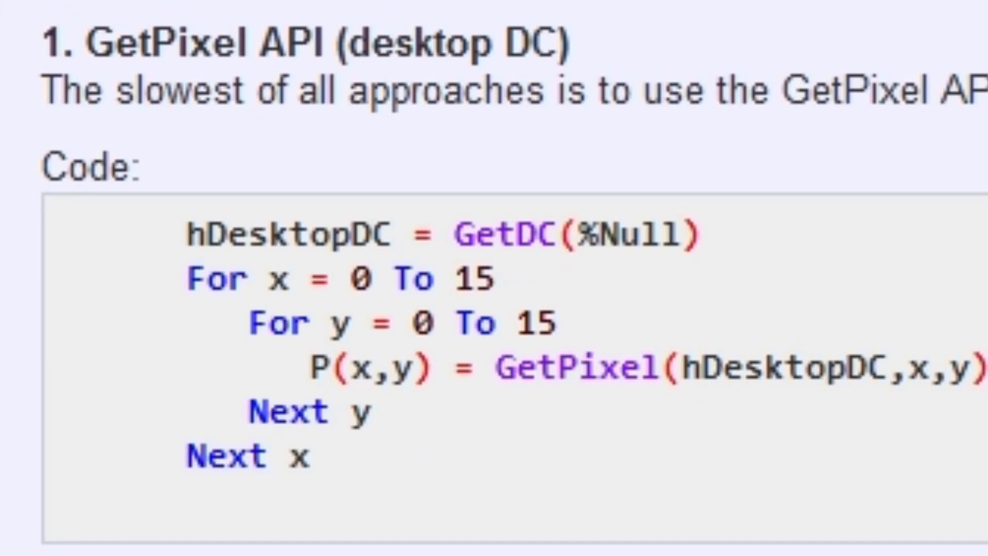
{"action": "scroll", "scroll_direction": "down", "scroll_amount": 3}
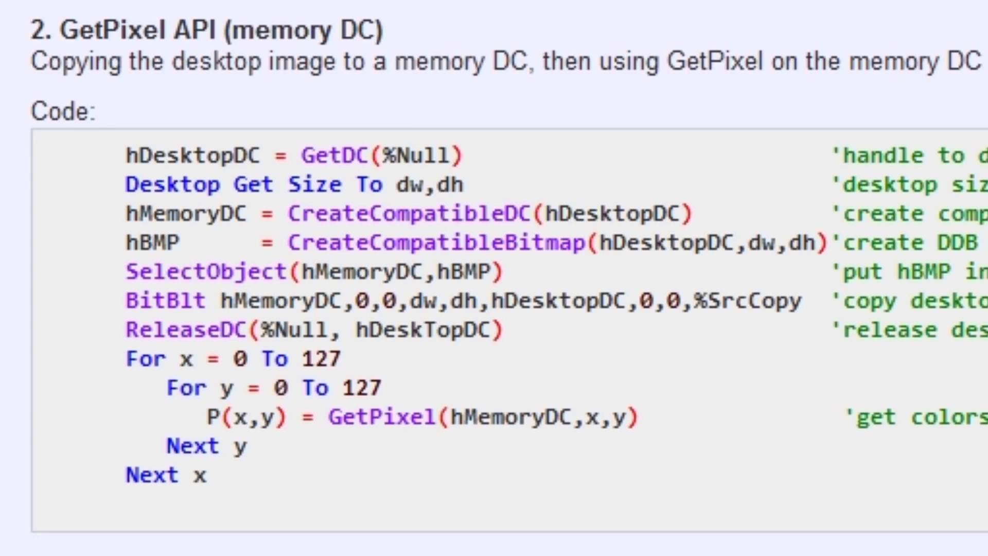
{"action": "scroll", "scroll_direction": "down", "scroll_amount": 3}
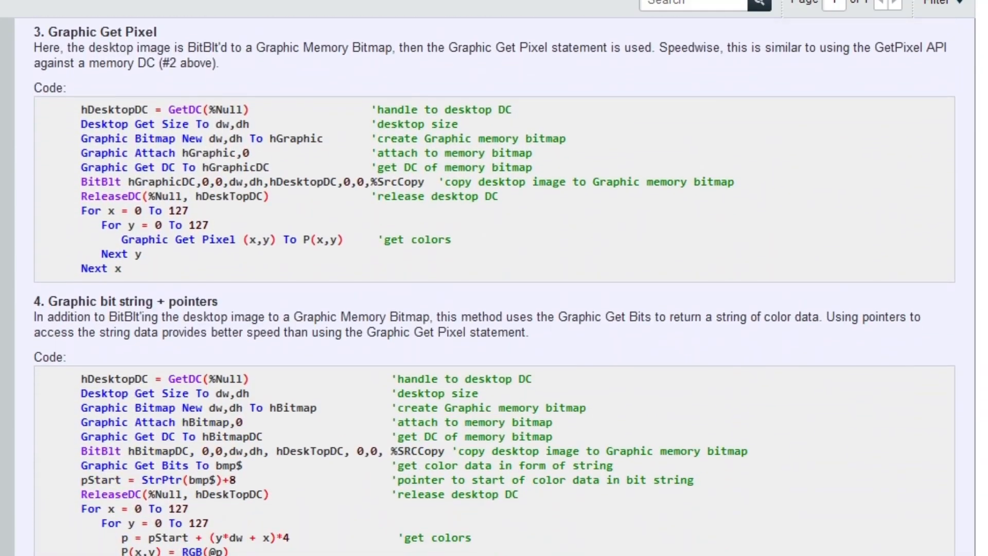
{"action": "scroll", "scroll_direction": "down", "scroll_amount": 3}
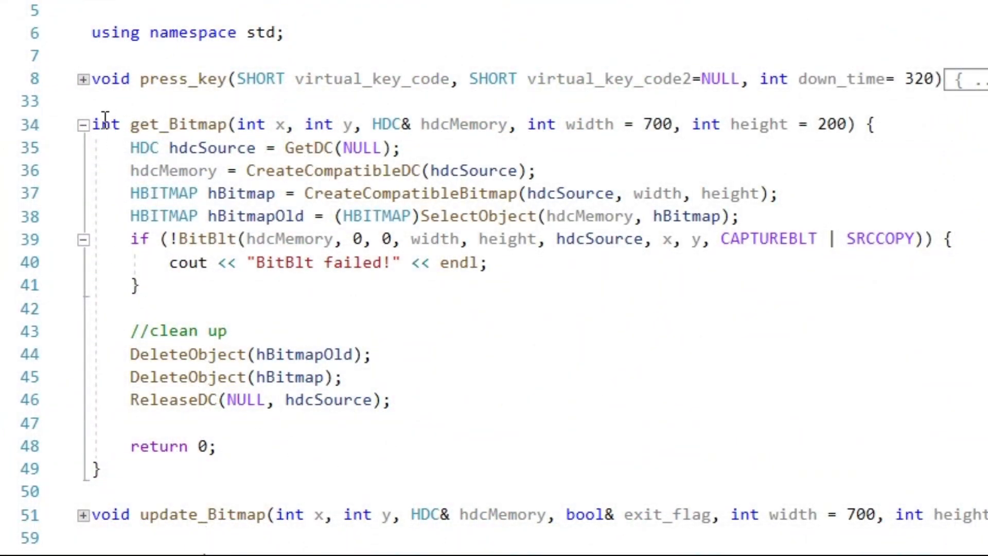
{"action": "left_click_drag", "start_coordinate": [92, 124], "coordinate": [772, 124]}
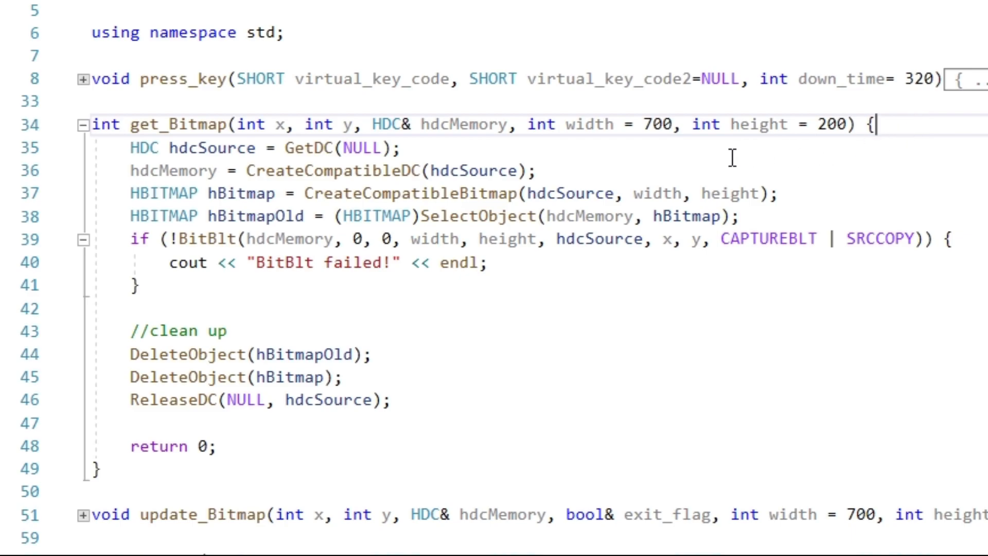
{"action": "mouse_move", "coordinate": [658, 165]}
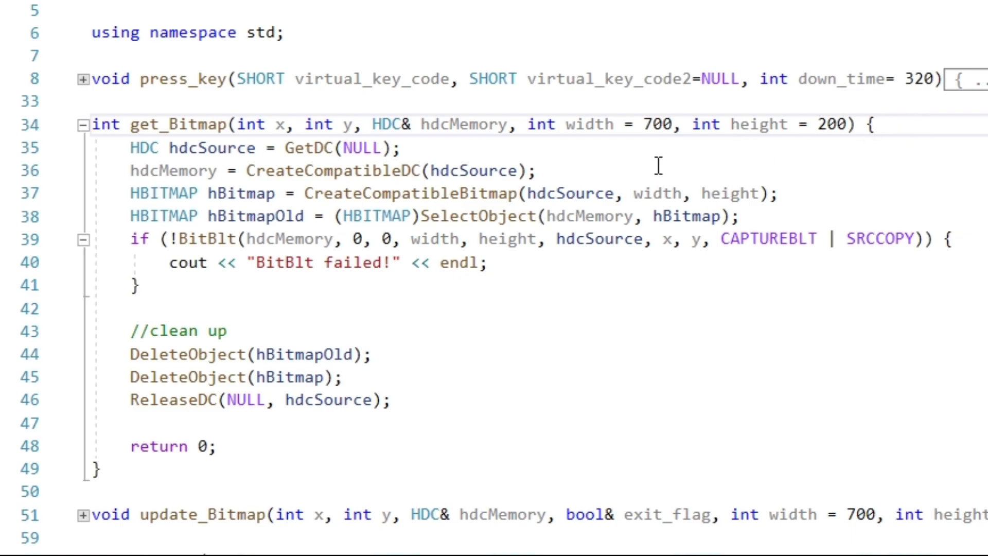
{"action": "mouse_move", "coordinate": [225, 302]}
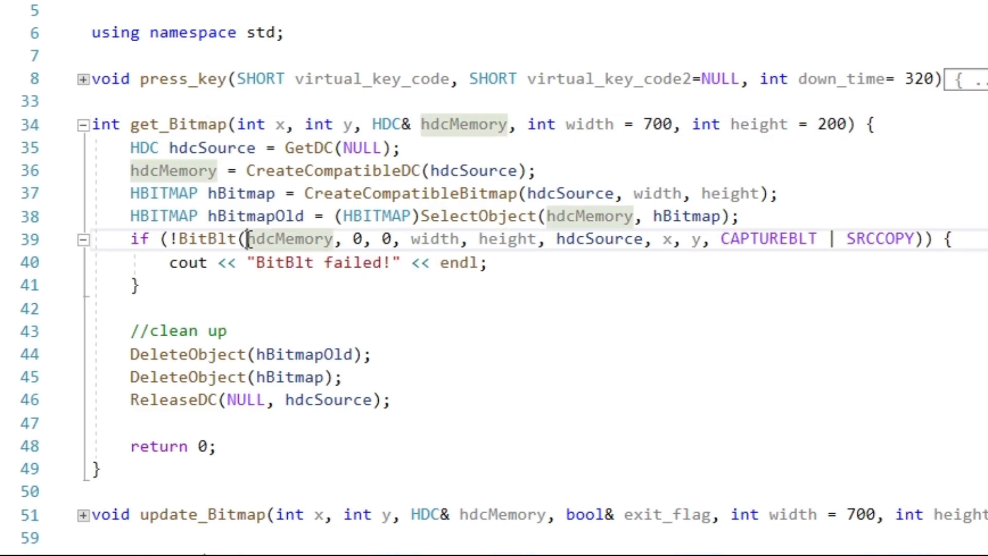
{"action": "left_click_drag", "start_coordinate": [247, 239], "coordinate": [917, 238]}
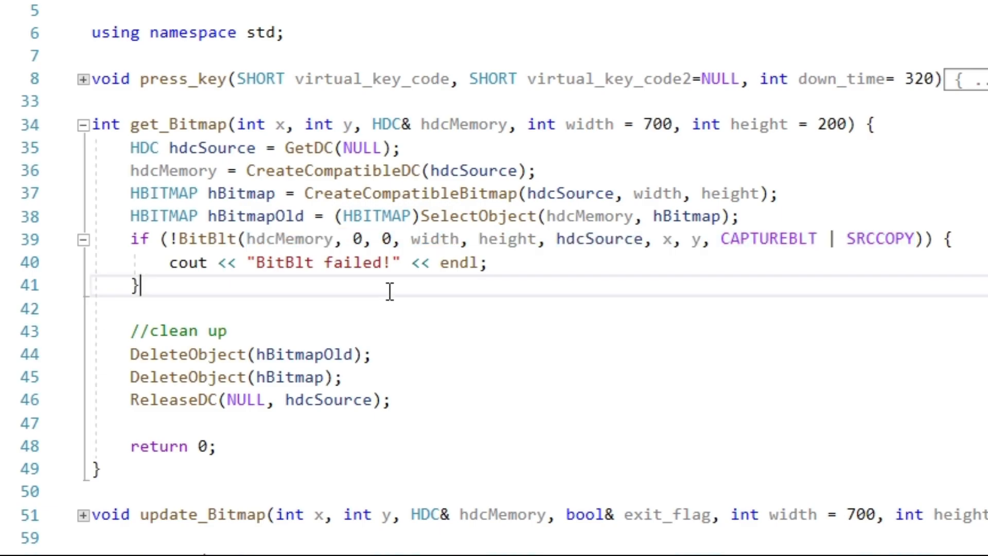
{"action": "left_click_drag", "start_coordinate": [372, 124], "coordinate": [511, 124]}
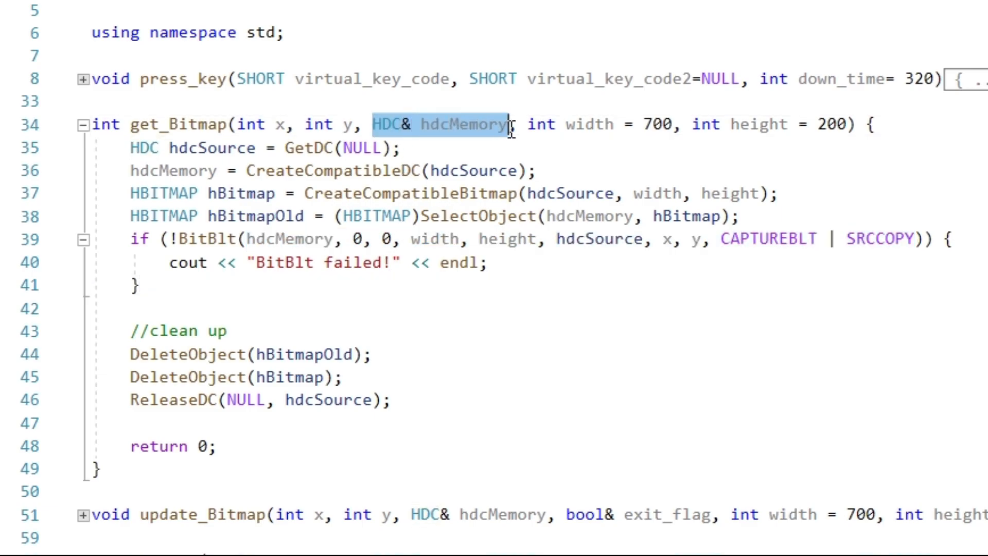
{"action": "mouse_move", "coordinate": [308, 287]}
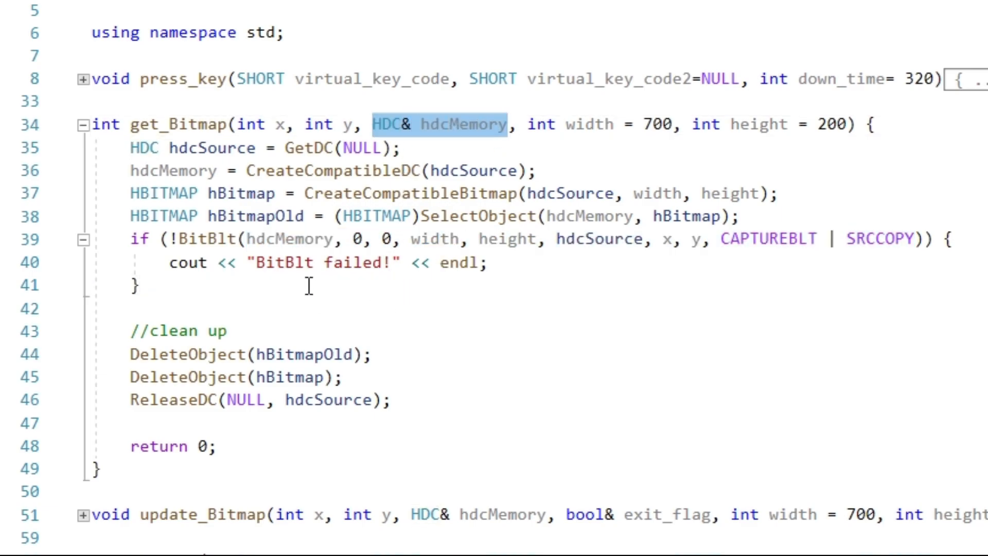
{"action": "left_click", "coordinate": [135, 286]}
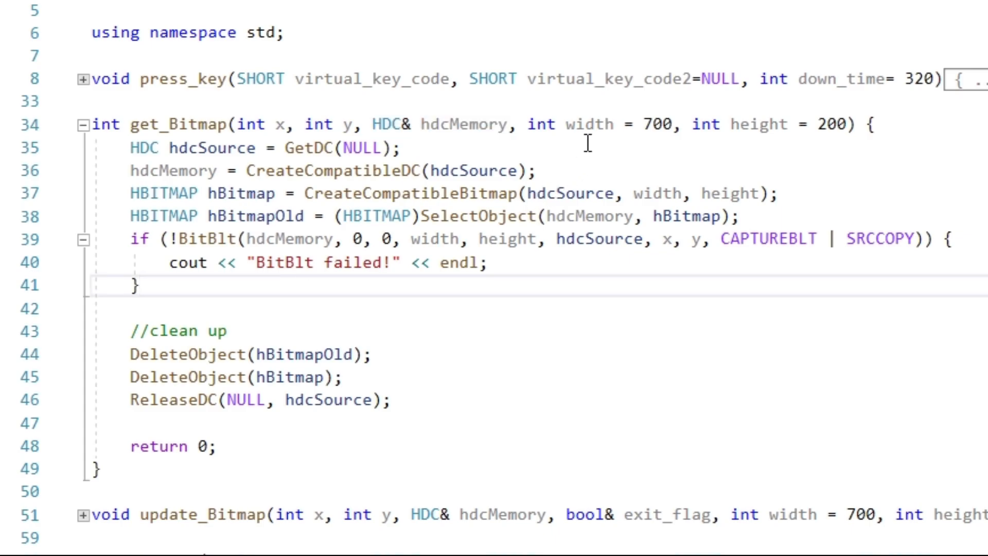
{"action": "left_click_drag", "start_coordinate": [538, 124], "coordinate": [844, 124]}
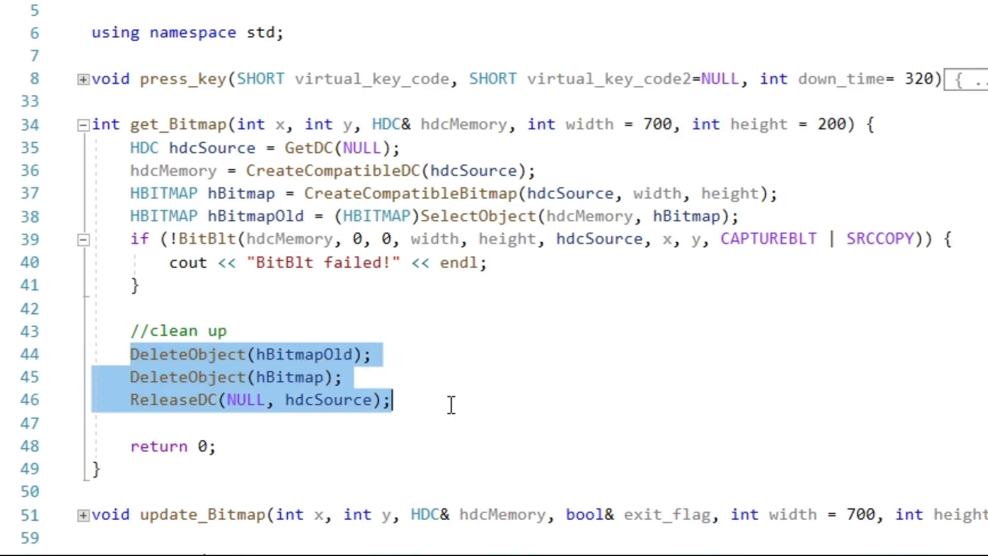
{"action": "left_click", "coordinate": [451, 404]}
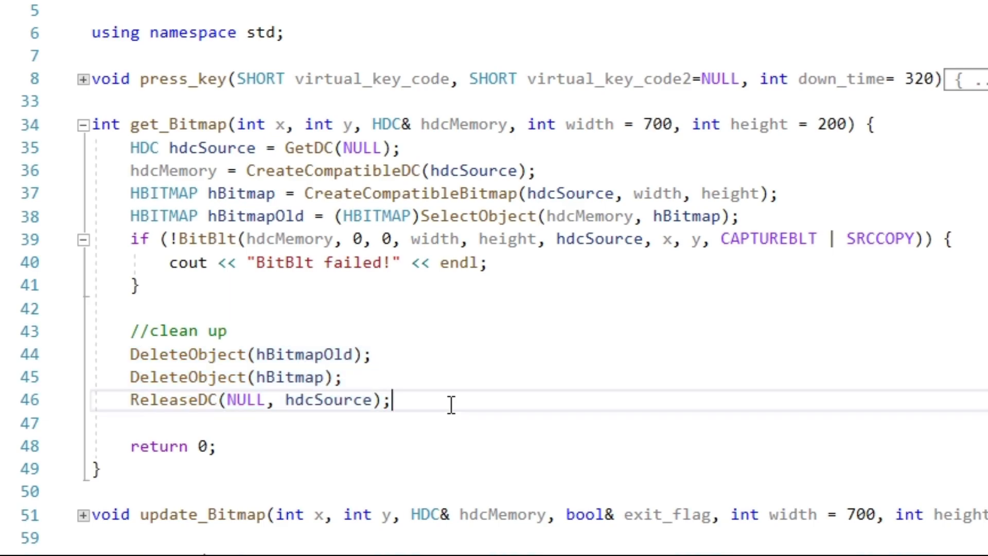
Highlight the if (GetAsyncKeyState(VK_NUMPAD4)) condition in Main.cpp's main loop.
{"action": "scroll", "scroll_direction": "down", "scroll_amount": 3}
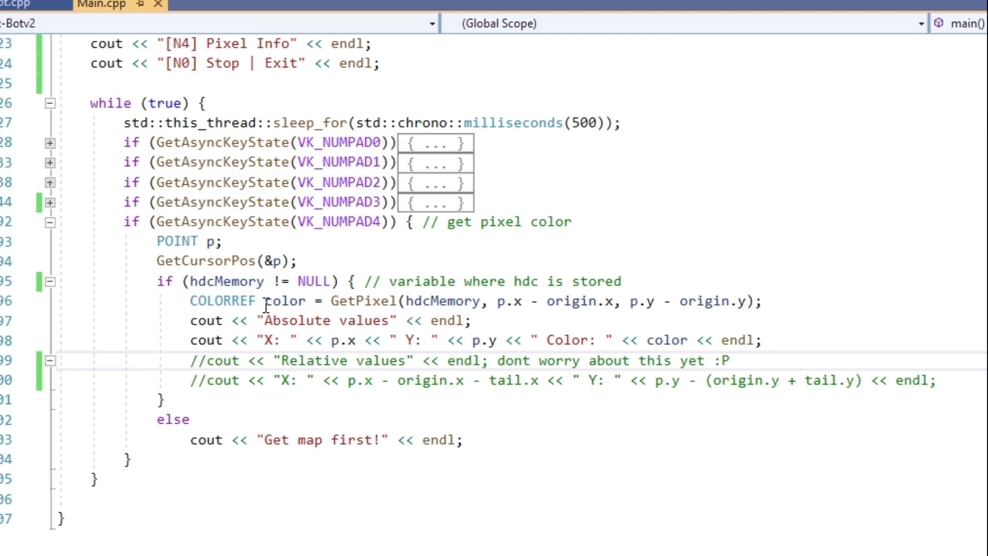
{"action": "double_click", "coordinate": [149, 103]}
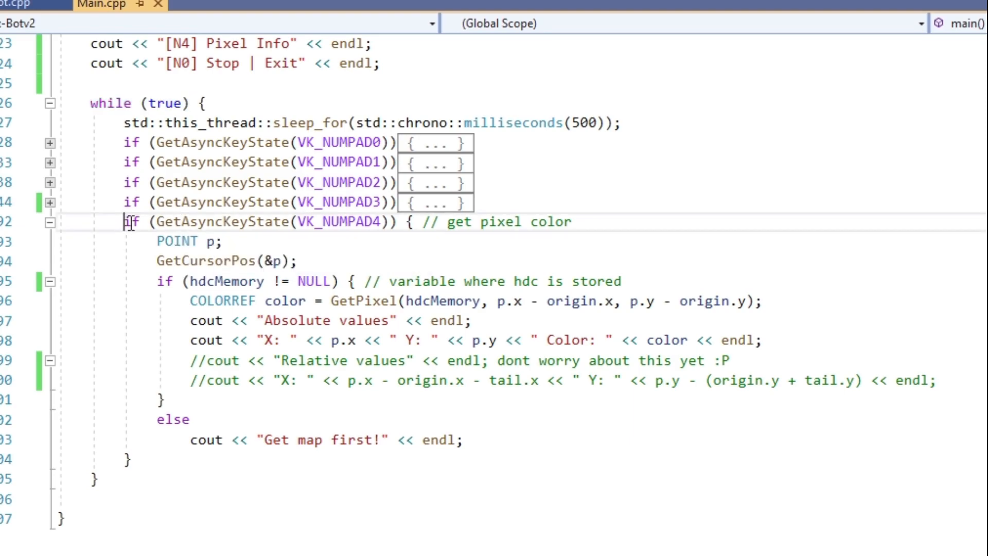
{"action": "left_click_drag", "start_coordinate": [123, 221], "coordinate": [397, 221]}
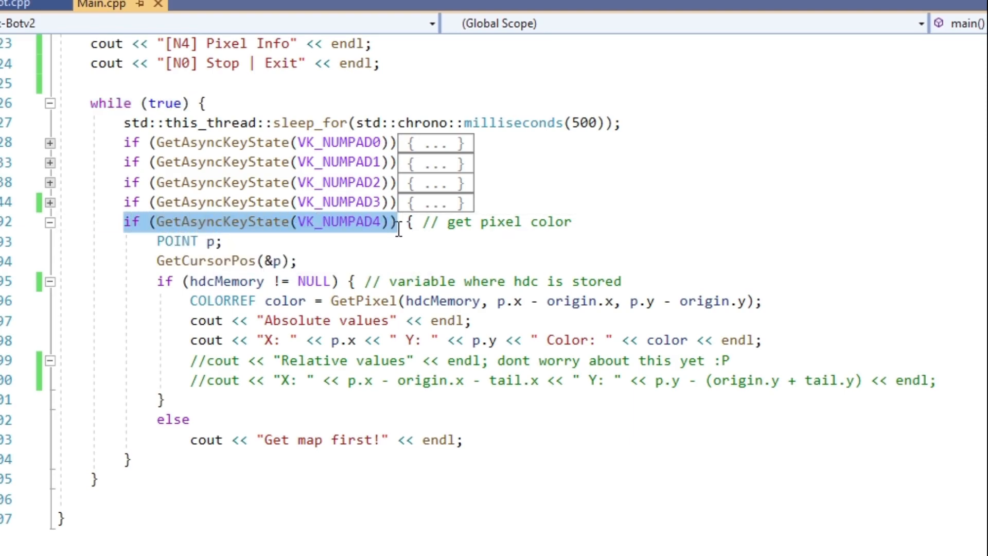
{"action": "mouse_move", "coordinate": [280, 300]}
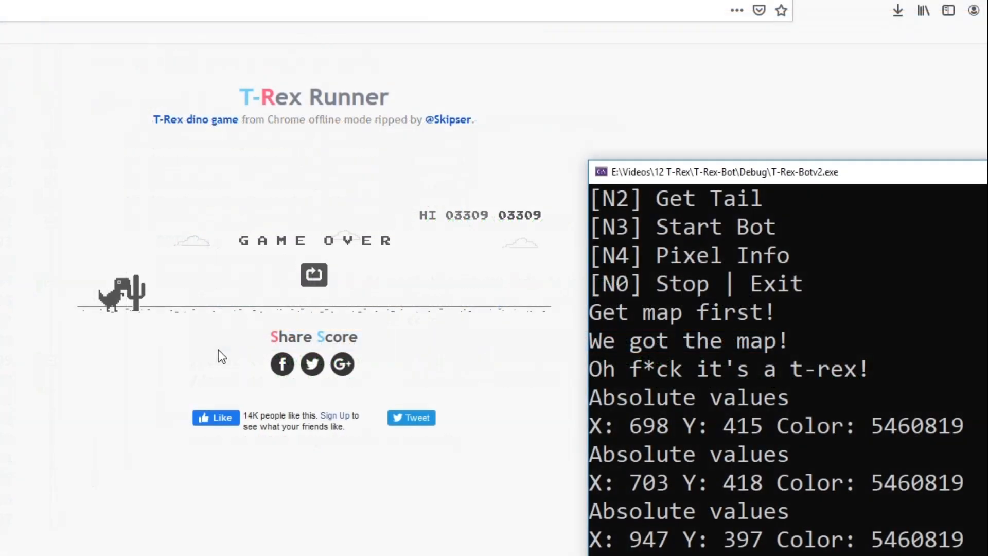
{"action": "mouse_move", "coordinate": [78, 209]}
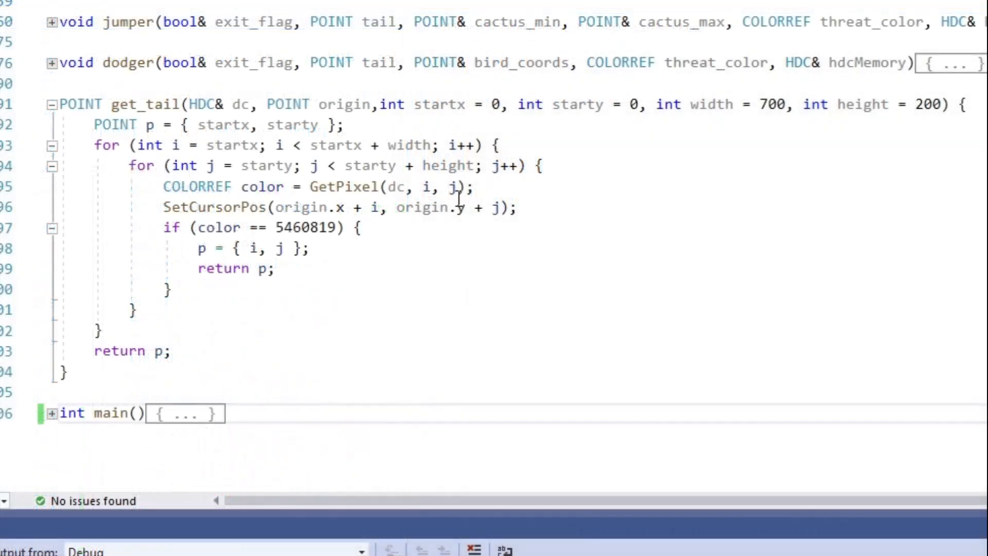
{"action": "mouse_move", "coordinate": [72, 104]}
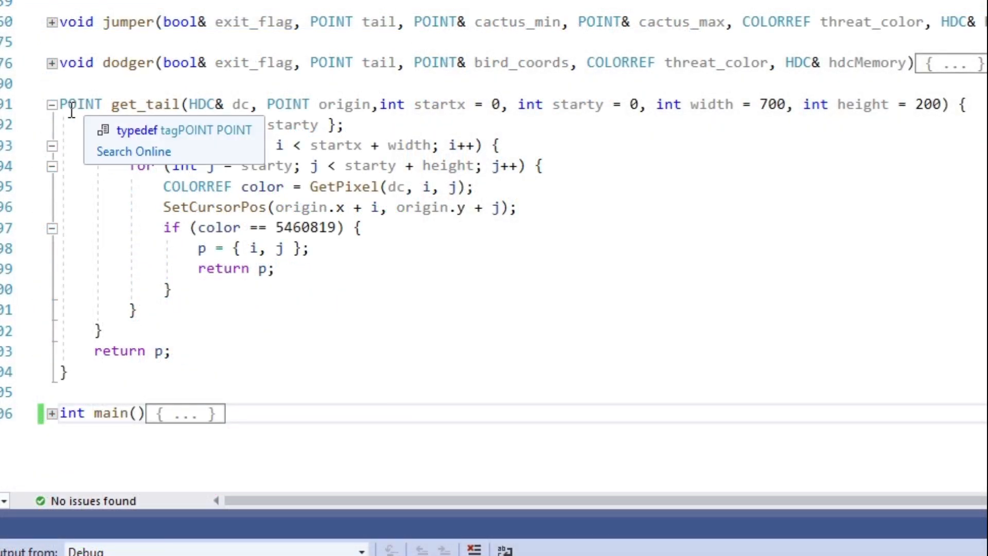
{"action": "double_click", "coordinate": [144, 104]}
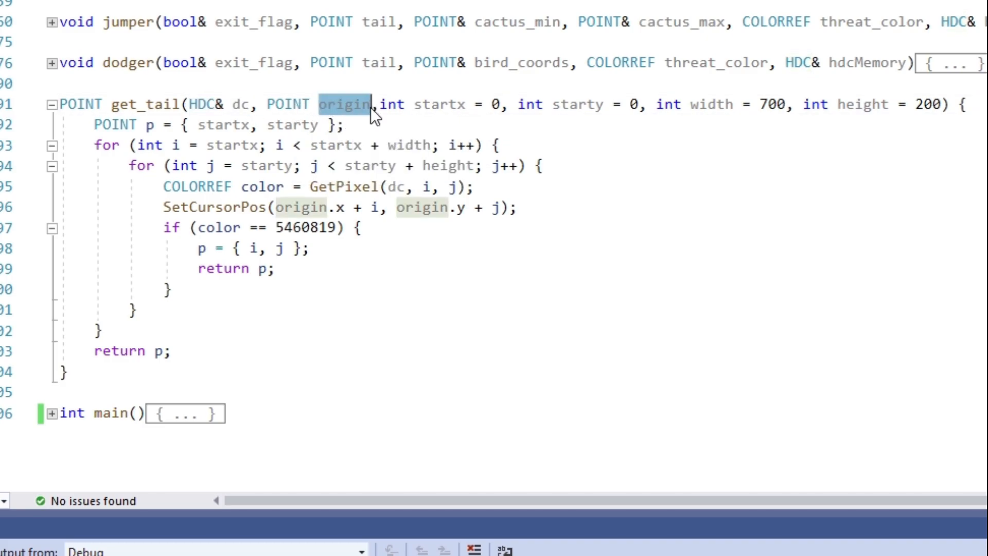
{"action": "mouse_move", "coordinate": [338, 108]}
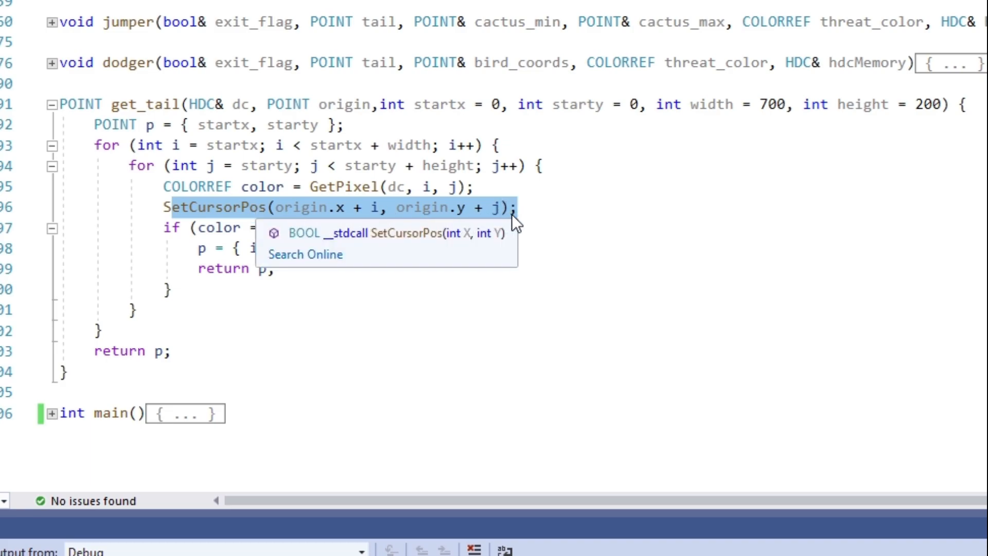
{"action": "mouse_move", "coordinate": [418, 105]}
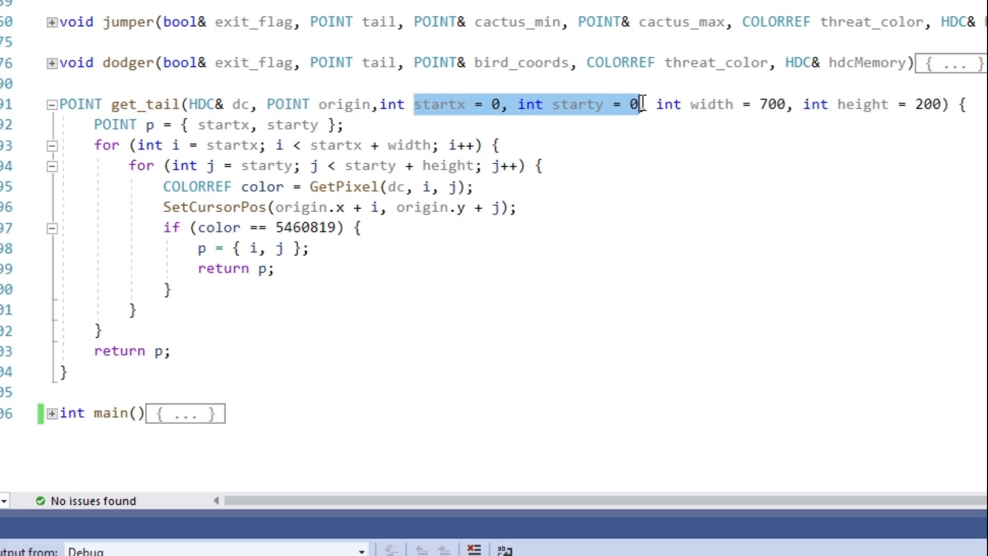
{"action": "mouse_move", "coordinate": [637, 137]}
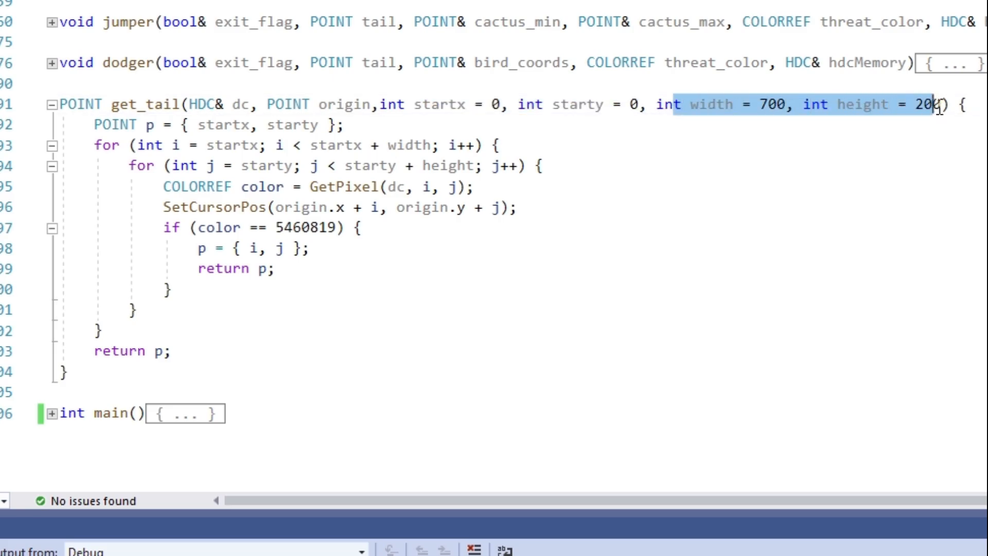
{"action": "mouse_move", "coordinate": [136, 146]}
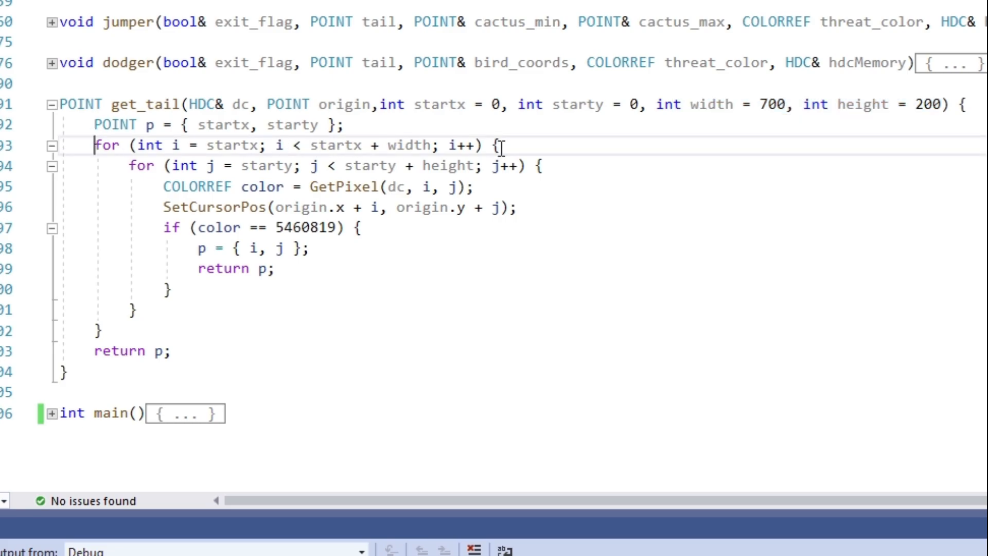
{"action": "mouse_move", "coordinate": [581, 149]}
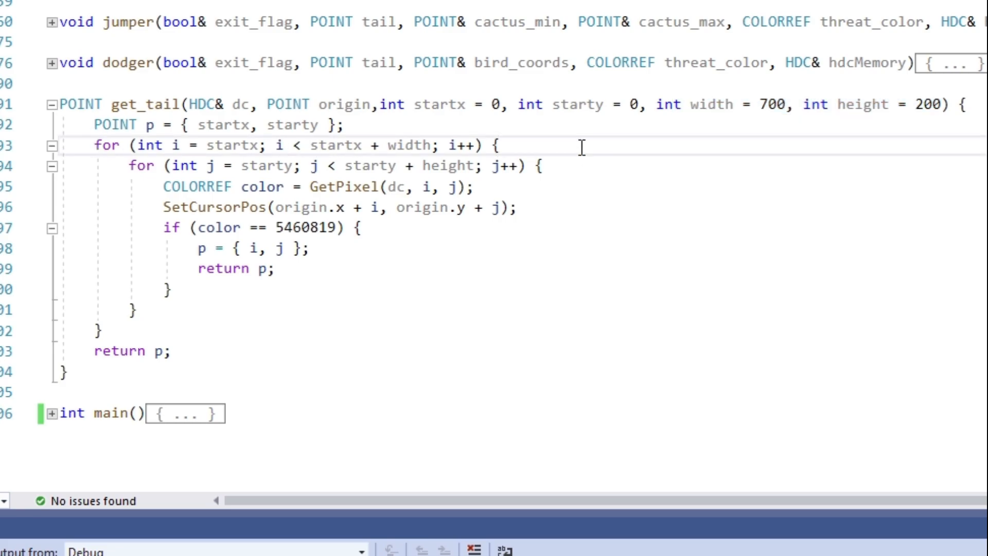
{"action": "type", "text": "//x"}
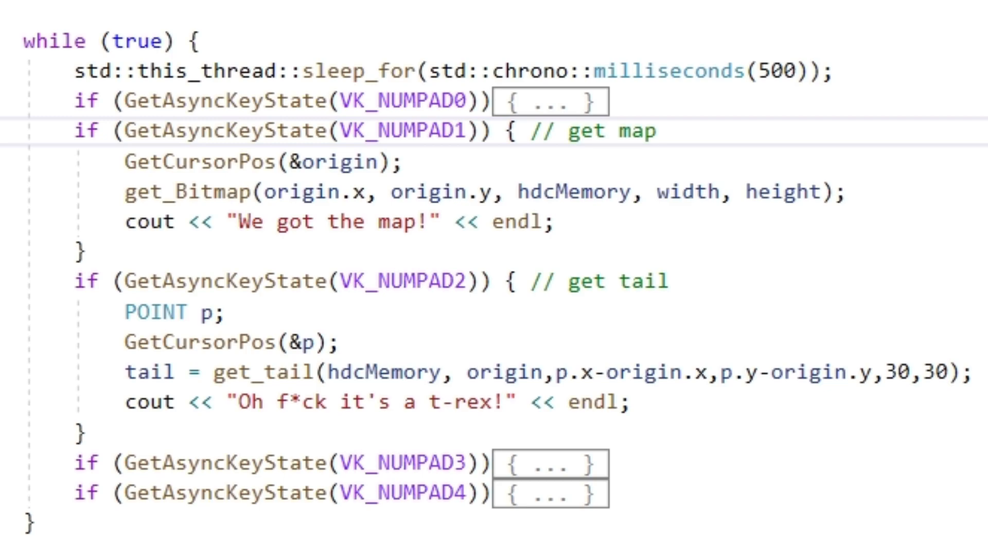
{"action": "left_click_drag", "start_coordinate": [110, 131], "coordinate": [476, 131]}
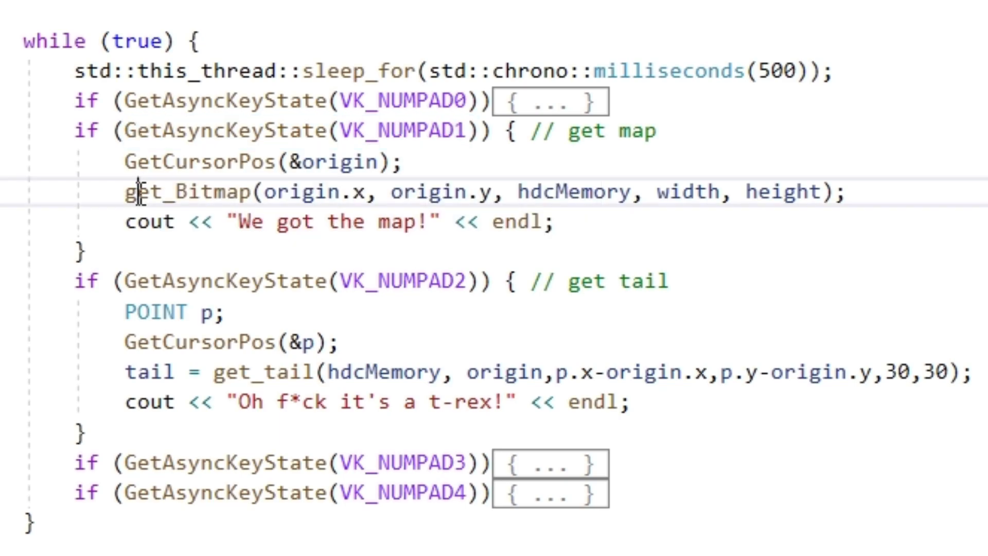
{"action": "double_click", "coordinate": [135, 191]}
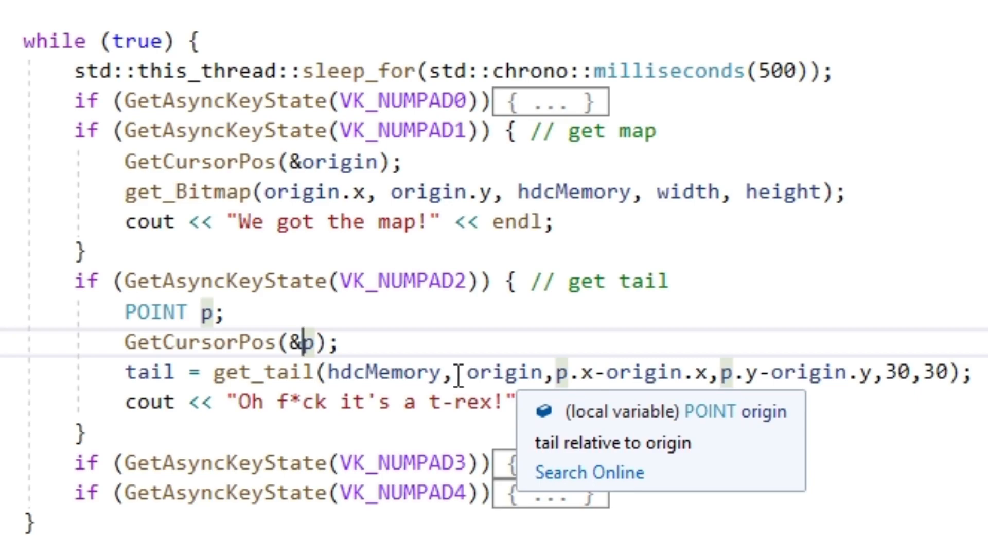
{"action": "left_click_drag", "start_coordinate": [454, 371], "coordinate": [734, 371]}
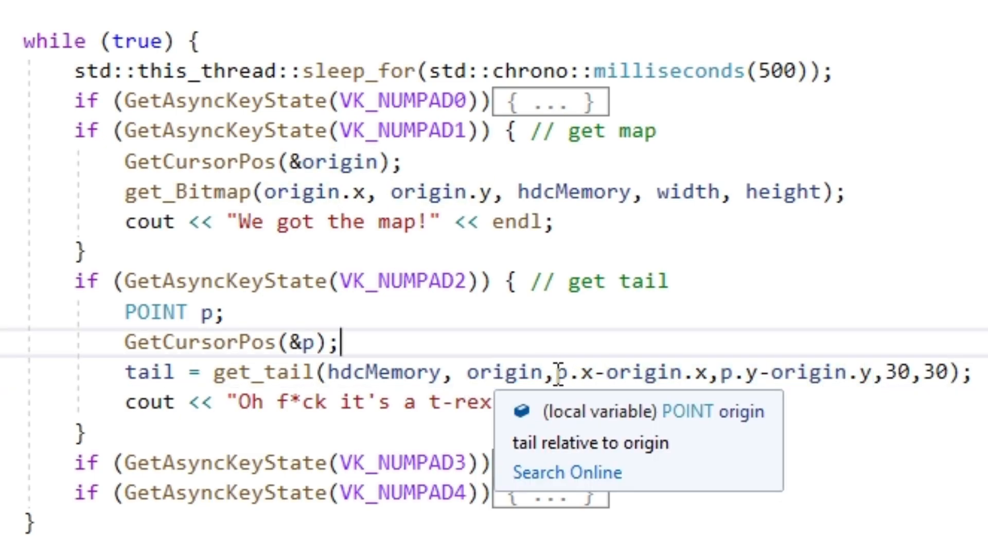
{"action": "left_click_drag", "start_coordinate": [557, 371], "coordinate": [680, 371]}
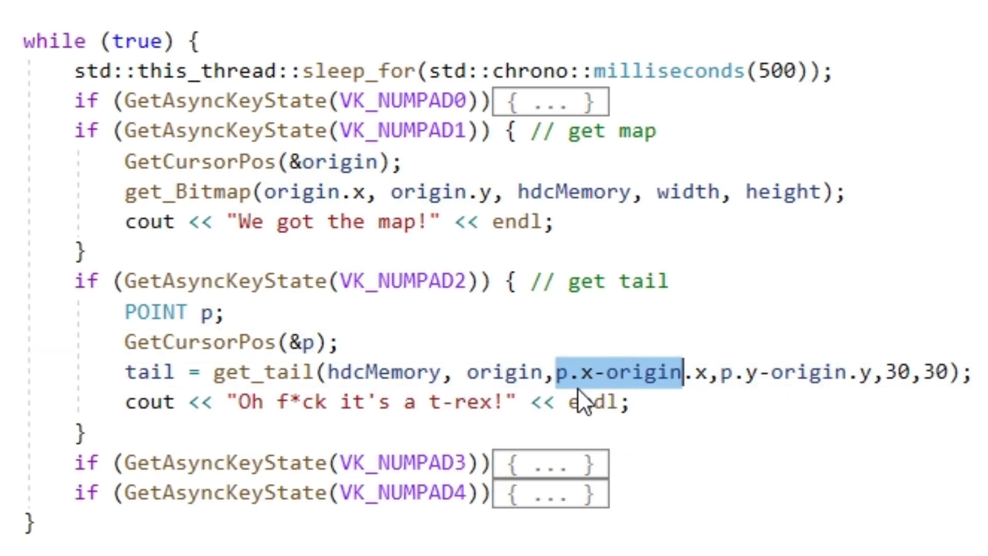
{"action": "mouse_move", "coordinate": [581, 393]}
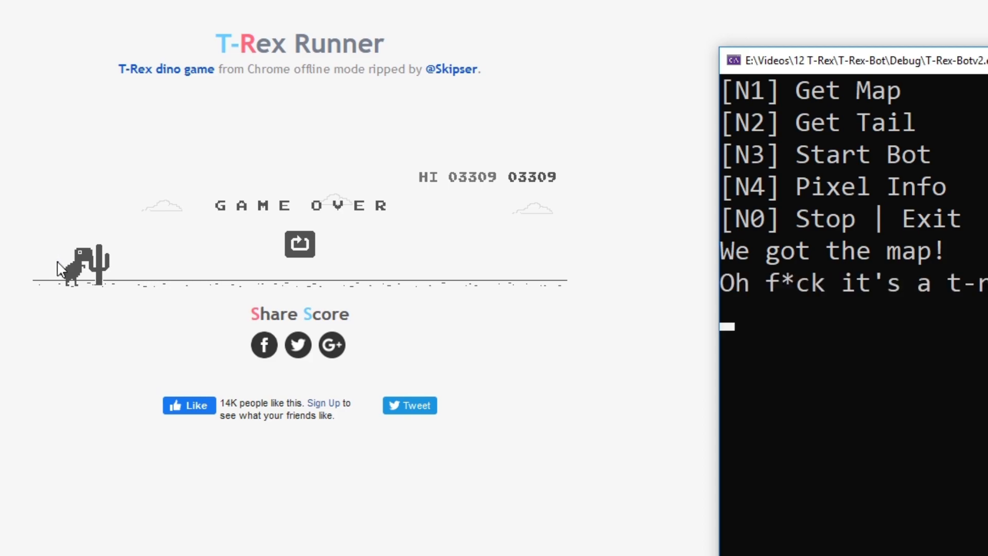
{"action": "mouse_move", "coordinate": [205, 269]}
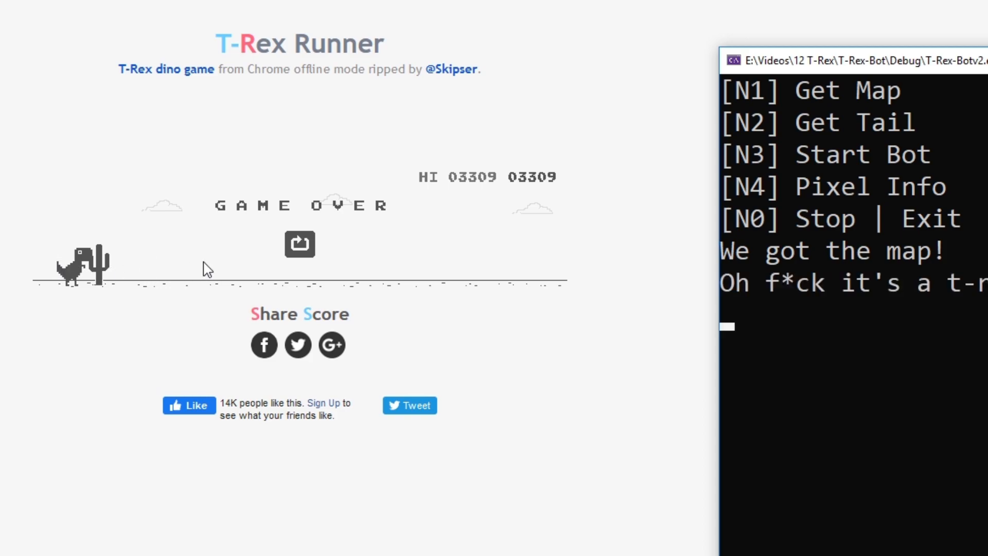
Hit replay on the game-over screen to begin a fresh run at 00000.
{"action": "left_click", "coordinate": [299, 244]}
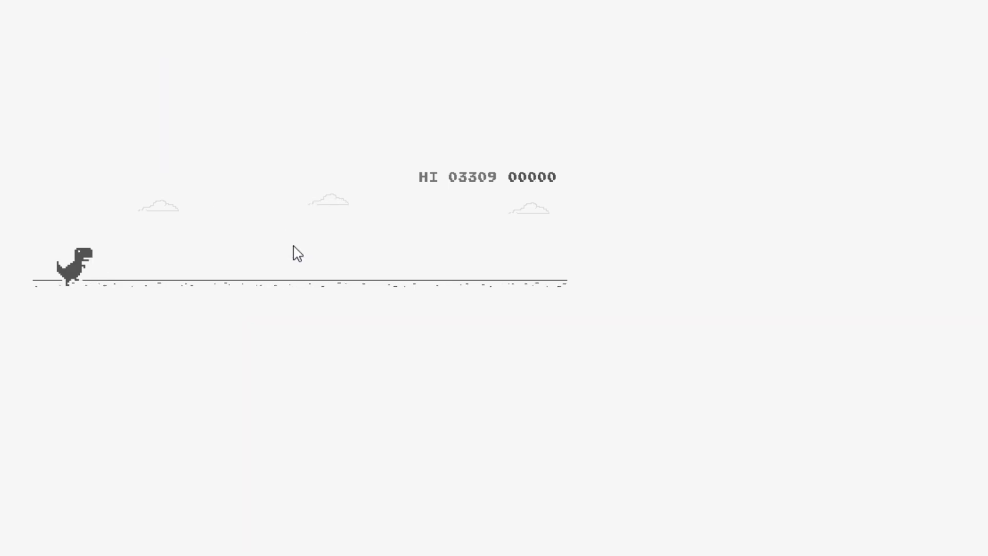